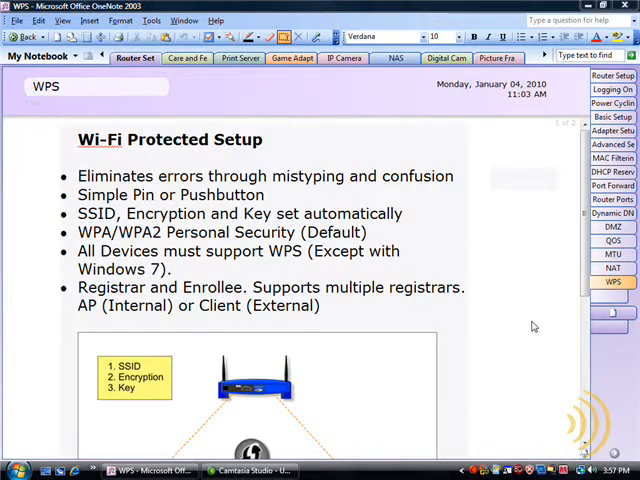
# Select the Linksys WRT54G2 router in the Network folder to reach its wireless settings page
pyautogui.click(345, 470)
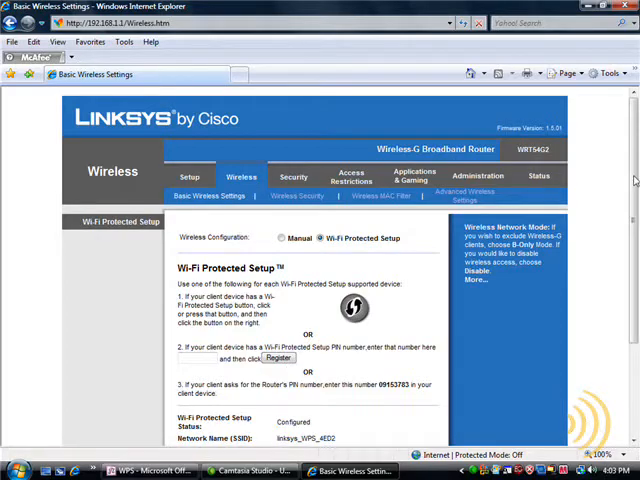
pyautogui.scroll(-3)
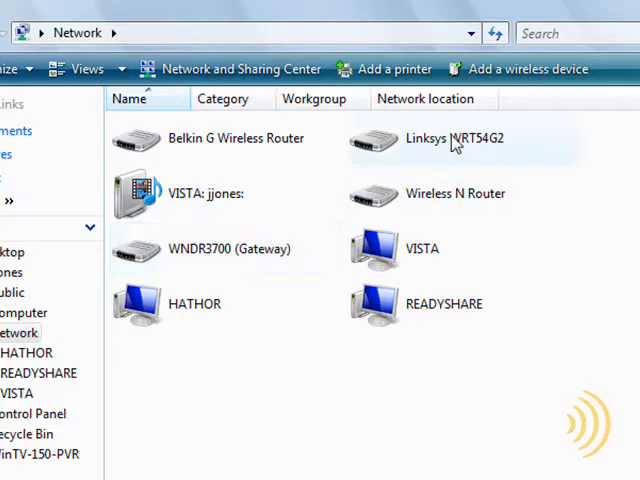
pyautogui.click(455, 138)
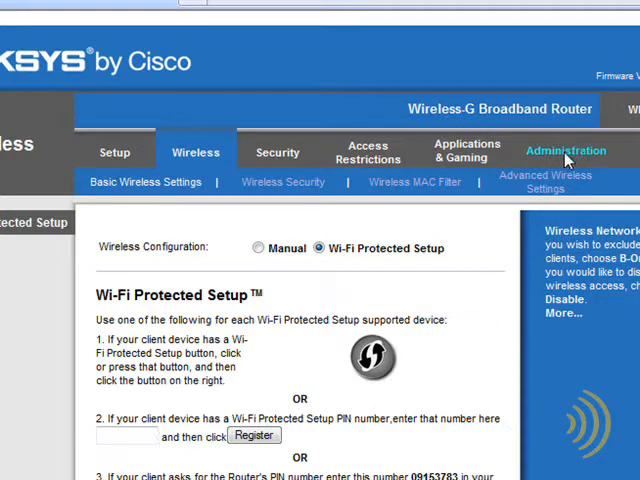
# Restore factory defaults under Administration > Factory Defaults, confirming the erase warning
pyautogui.click(573, 151)
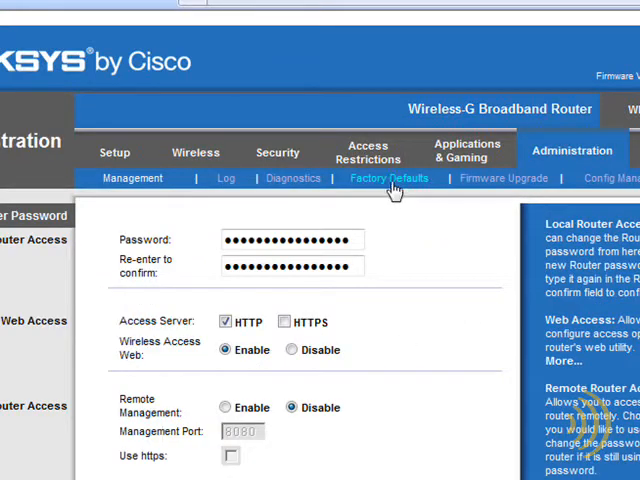
pyautogui.click(388, 178)
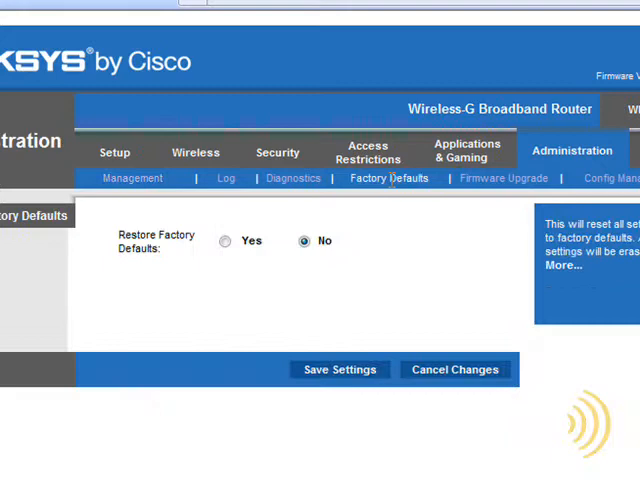
pyautogui.click(225, 241)
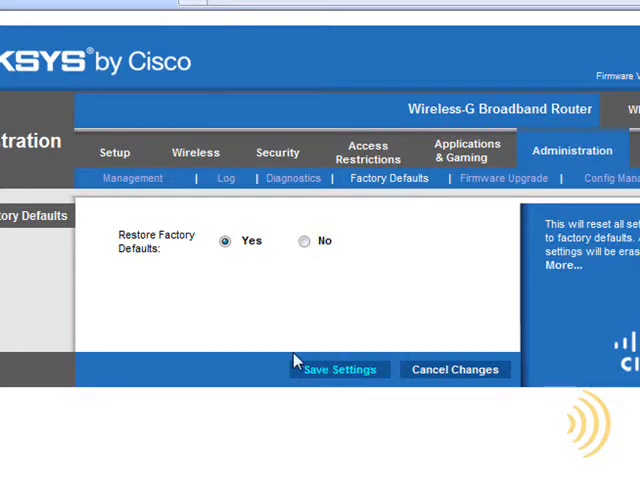
pyautogui.click(339, 369)
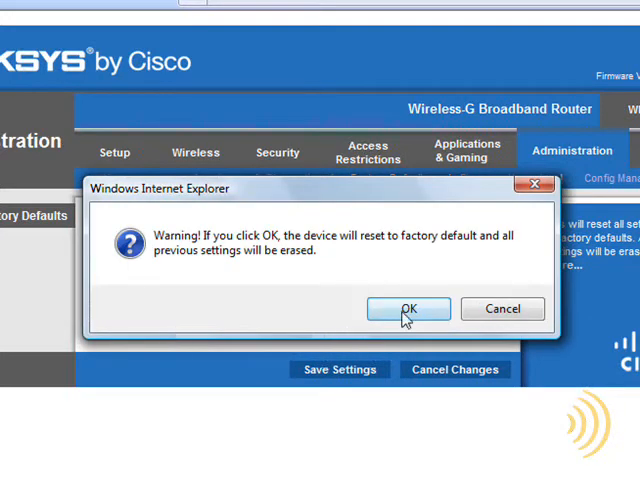
pyautogui.click(407, 308)
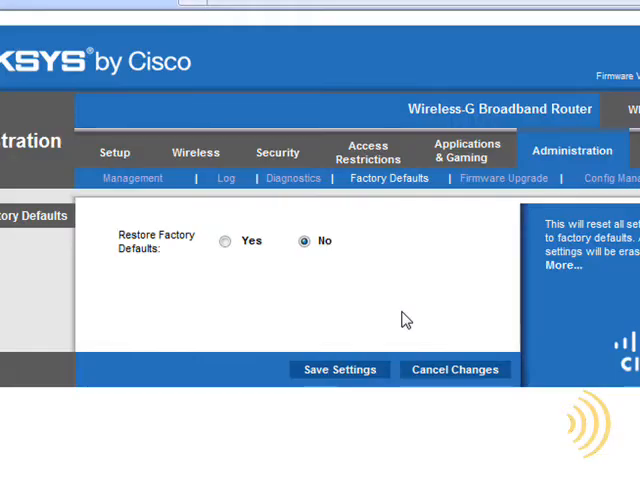
pyautogui.moveTo(352, 288)
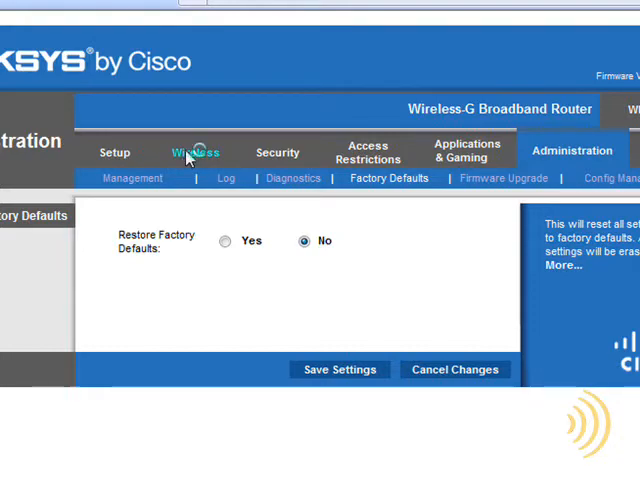
# Switch to the Wireless tab's Basic Wireless Settings page
pyautogui.click(195, 151)
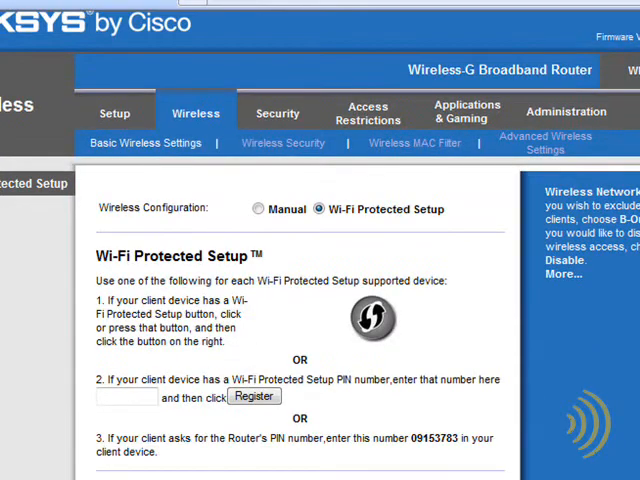
pyautogui.scroll(-3)
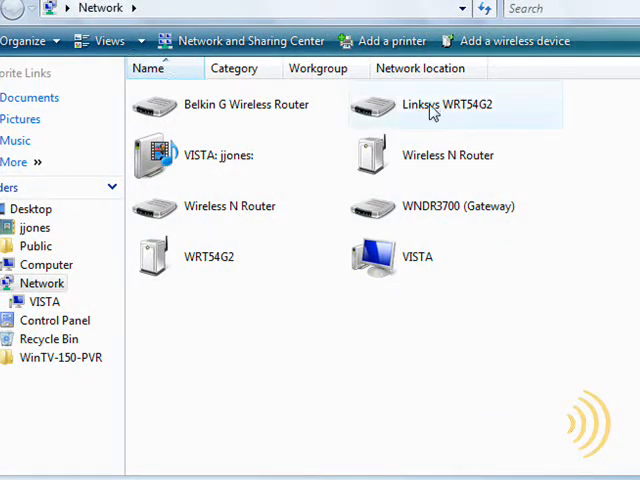
# Select the Linksys WRT54G2 icon in the Network folder
pyautogui.click(455, 104)
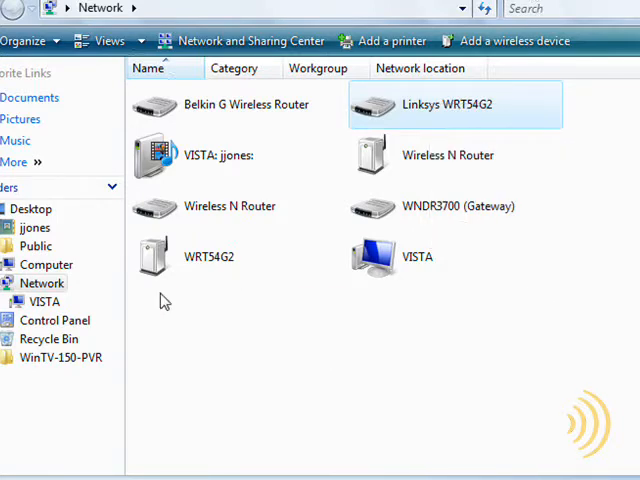
pyautogui.moveTo(256, 310)
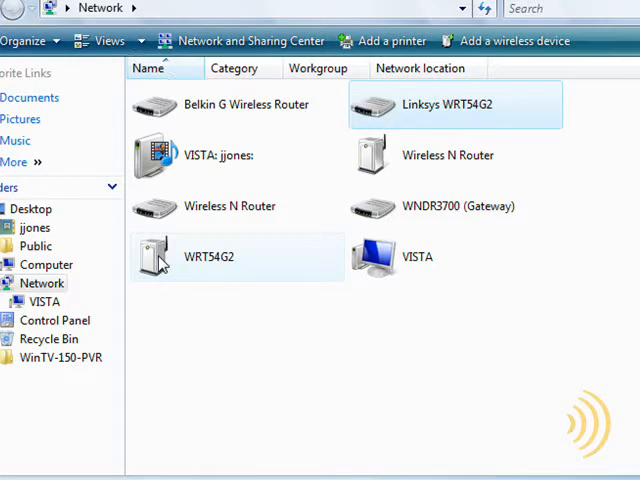
pyautogui.doubleClick(209, 256)
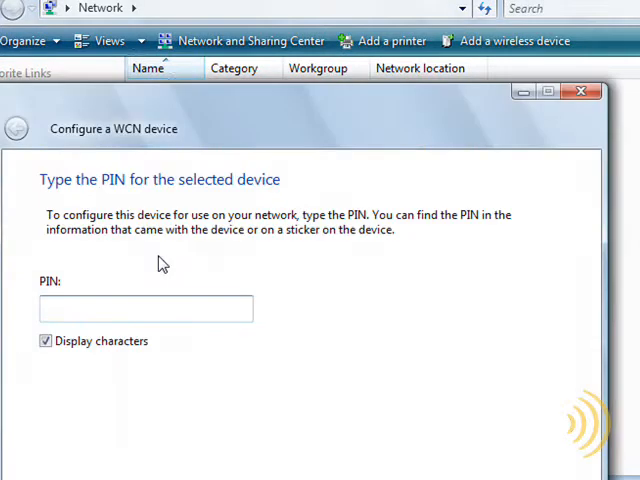
pyautogui.moveTo(145, 308)
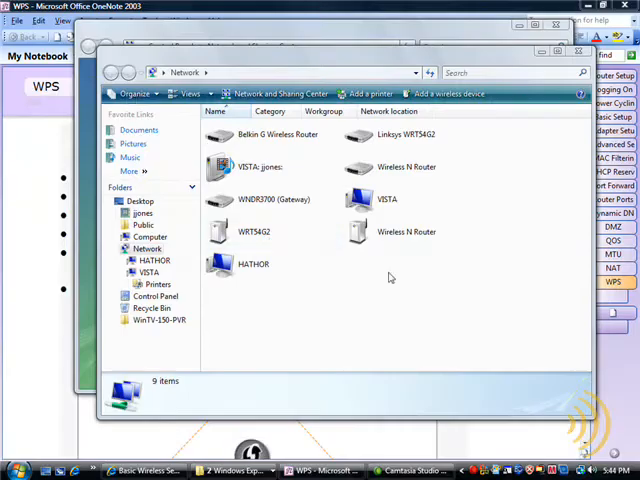
pyautogui.moveTo(325, 288)
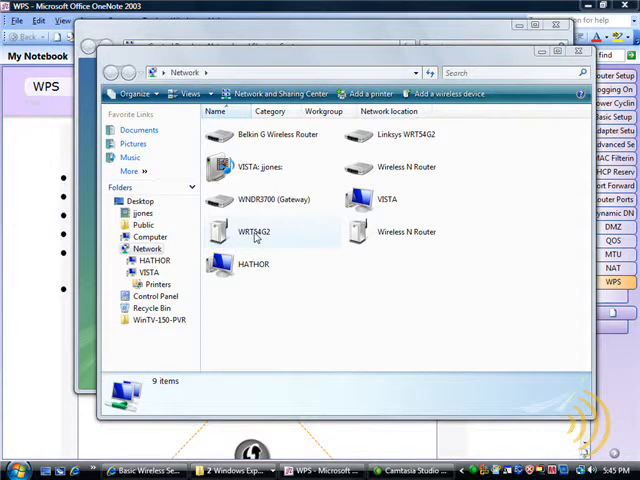
pyautogui.moveTo(258, 232)
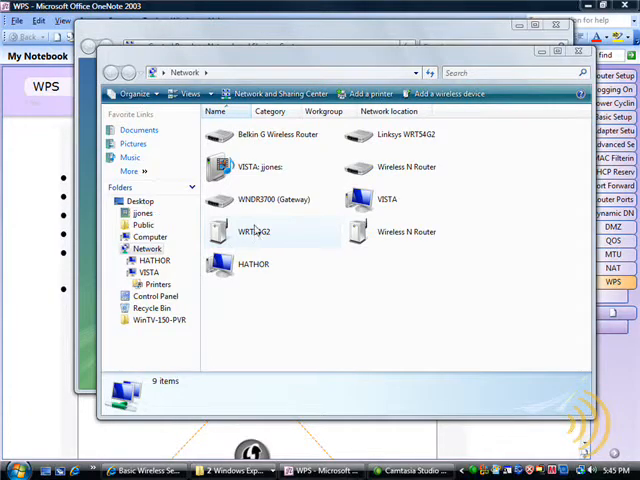
pyautogui.click(279, 93)
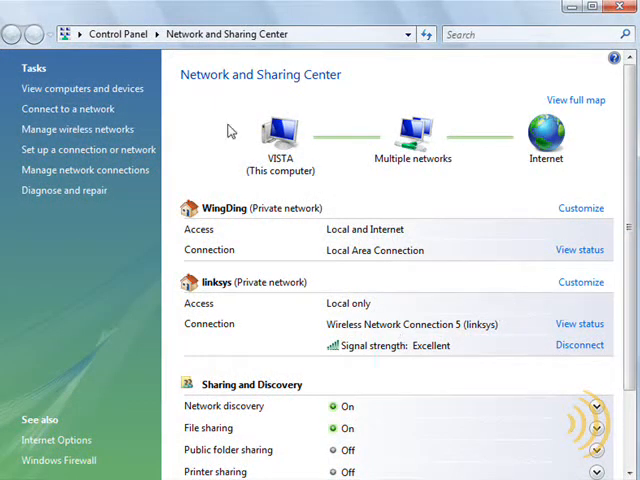
pyautogui.moveTo(435, 290)
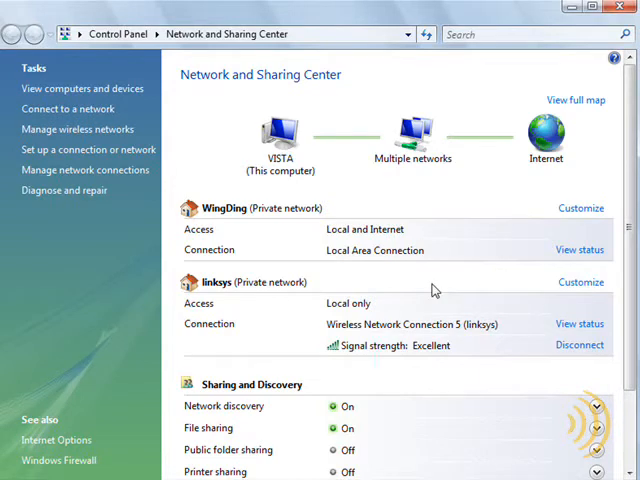
pyautogui.moveTo(42, 220)
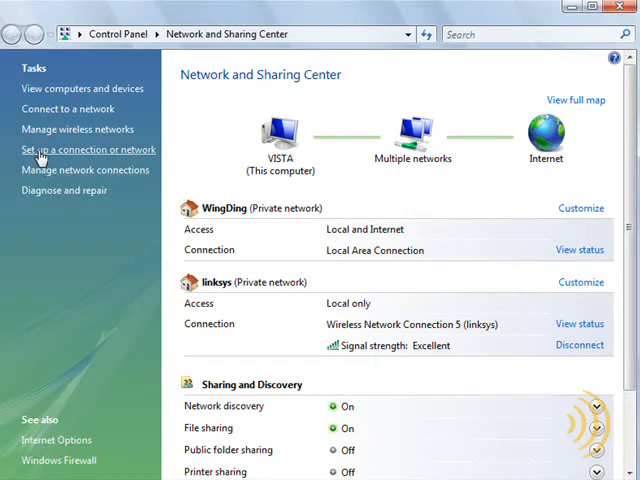
# Start 'Set up a connection or network' from the Tasks pane
pyautogui.click(88, 149)
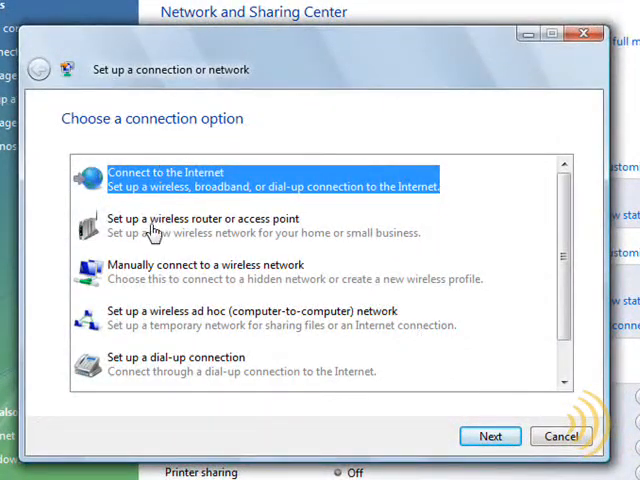
# Choose 'Set up a wireless router or access point' and pass the introduction page
pyautogui.click(203, 225)
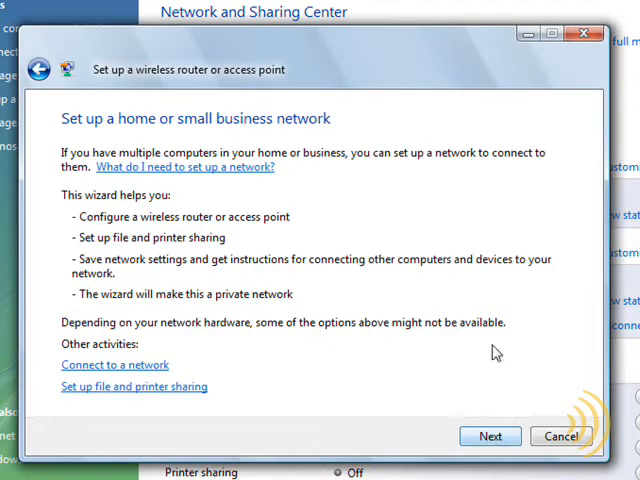
pyautogui.click(490, 435)
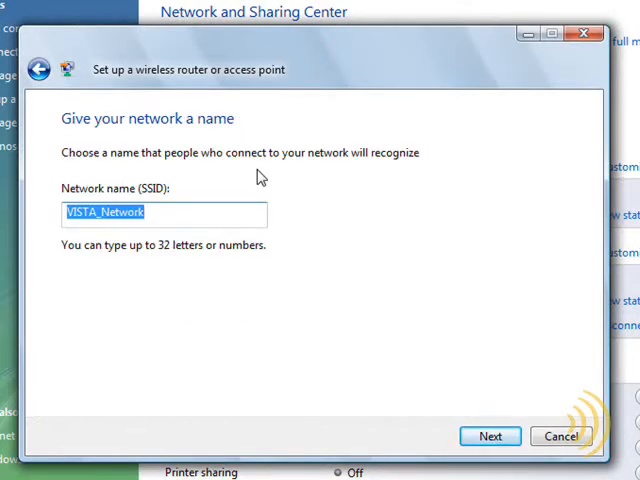
# Enter Dingdong as the network name (SSID) in place of VISTA_Network
pyautogui.write('Dingo')
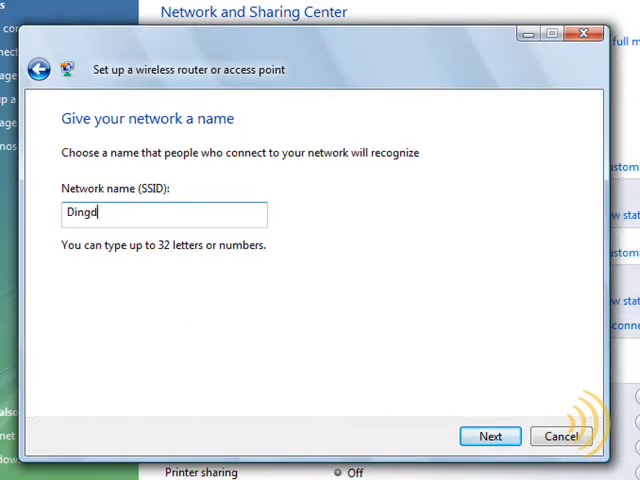
pyautogui.write('ong')
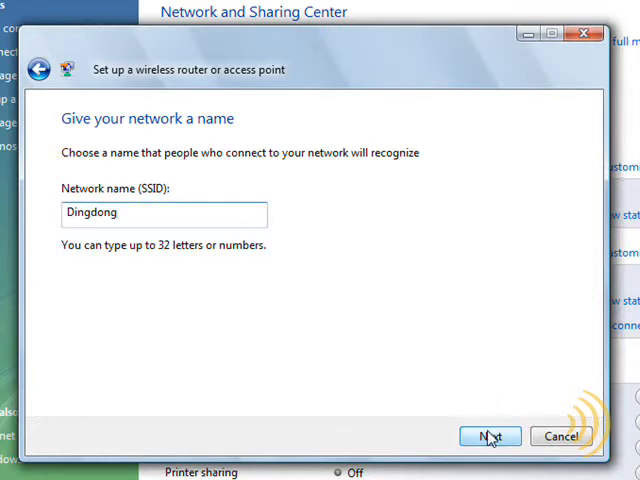
pyautogui.click(490, 436)
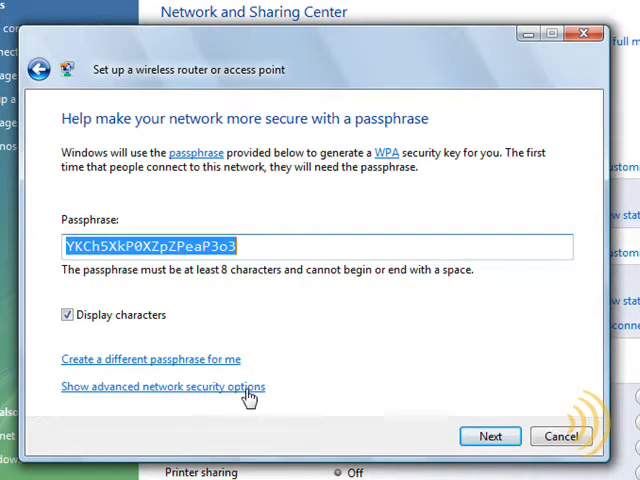
# Choose WPA2-Personal as the security method under advanced network security options
pyautogui.click(162, 386)
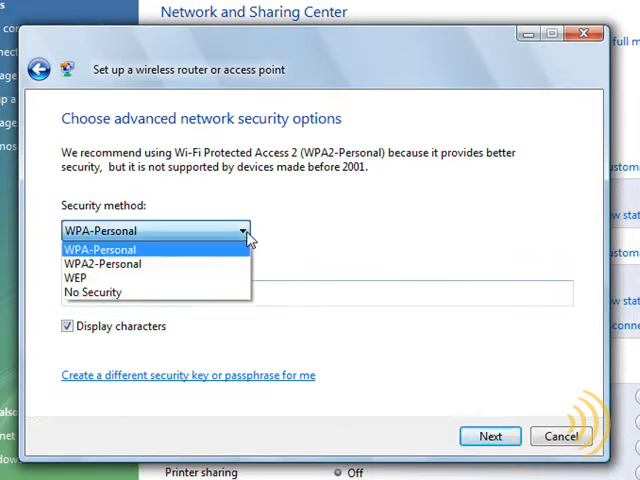
pyautogui.click(102, 263)
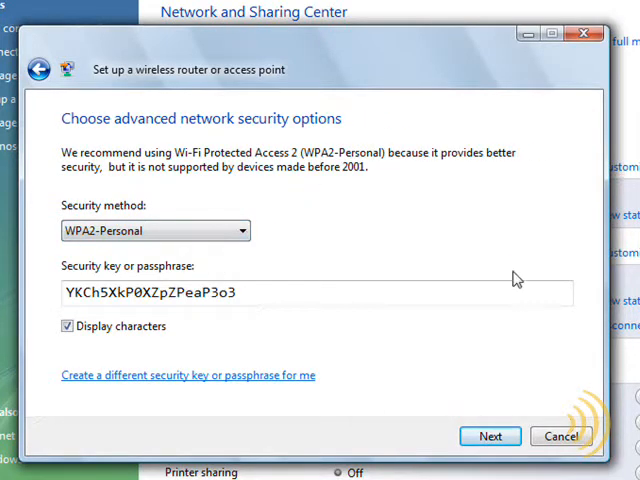
pyautogui.click(490, 435)
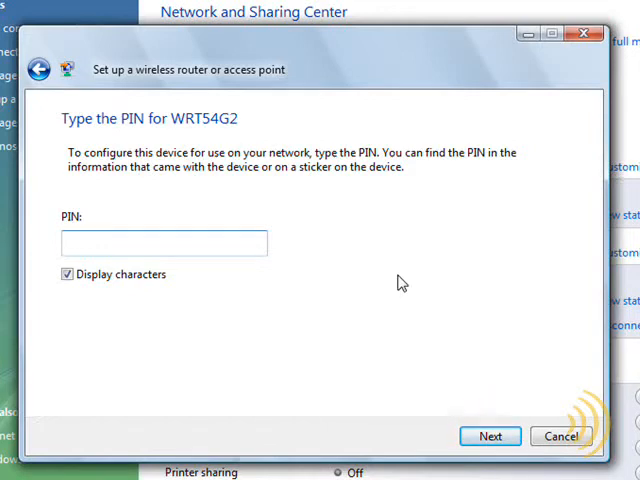
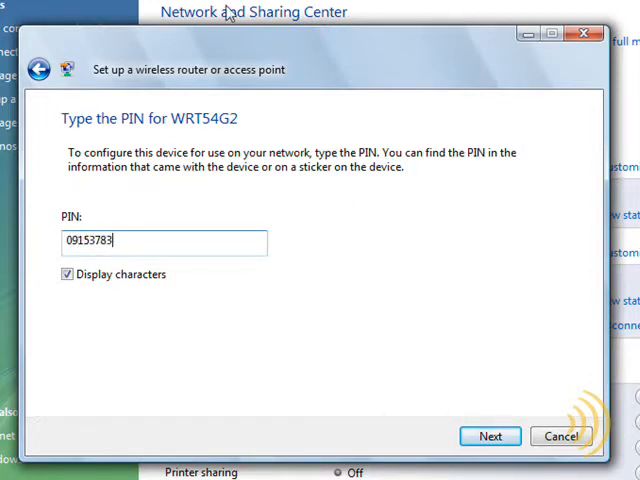
pyautogui.click(490, 436)
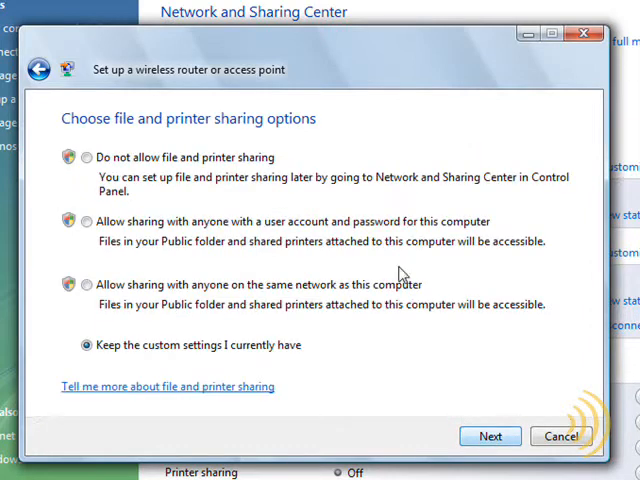
pyautogui.moveTo(418, 252)
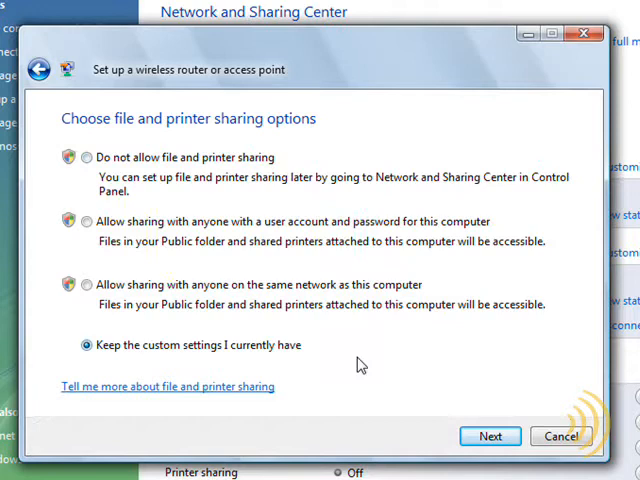
# Keep the current custom file and printer sharing settings and continue
pyautogui.click(489, 436)
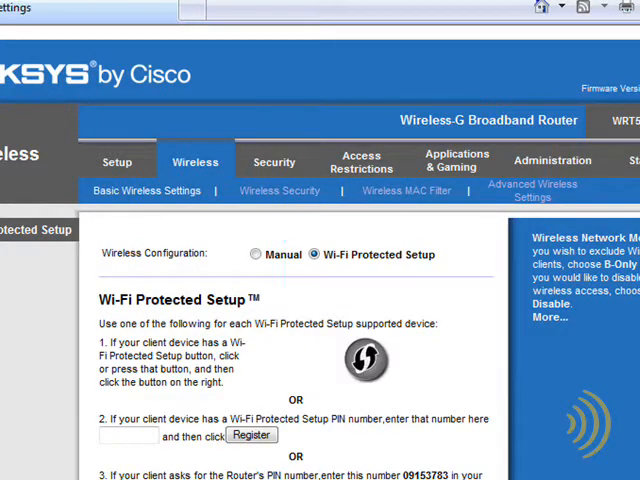
# Scroll to Wi-Fi Protected Setup status showing Configured, network Dingdong, WPA2 Personal
pyautogui.scroll(-3)
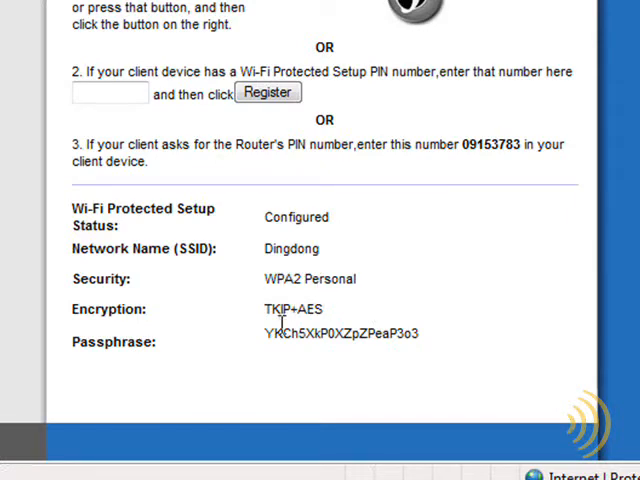
pyautogui.moveTo(470, 343)
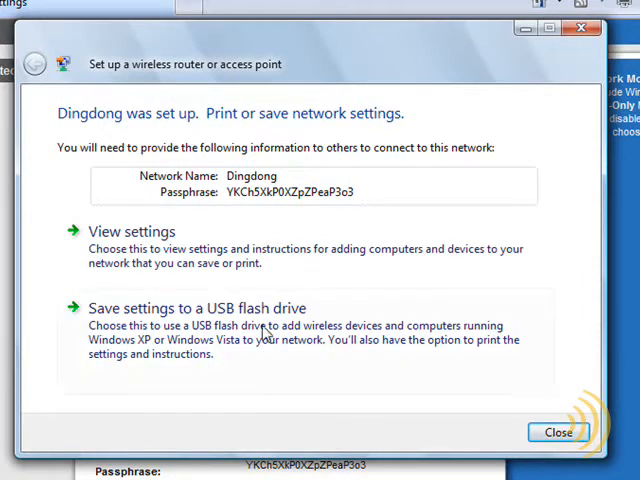
# Save the Dingdong network settings to the USB flash drive (G:)
pyautogui.click(196, 308)
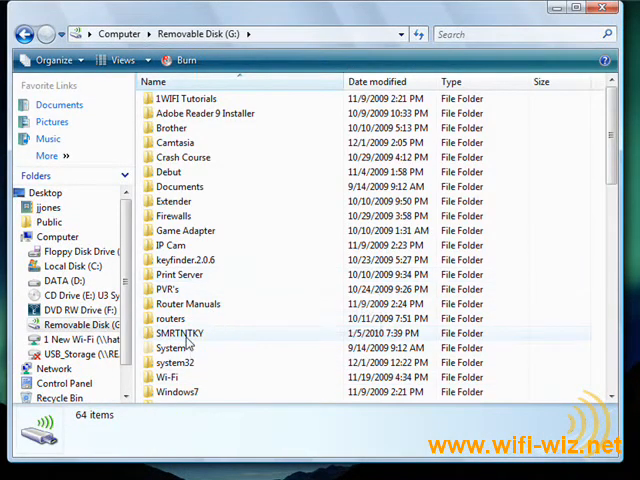
# Open WSETTING.TXT from the SMRTNTKY folder on Removable Disk (G:)
pyautogui.doubleClick(180, 333)
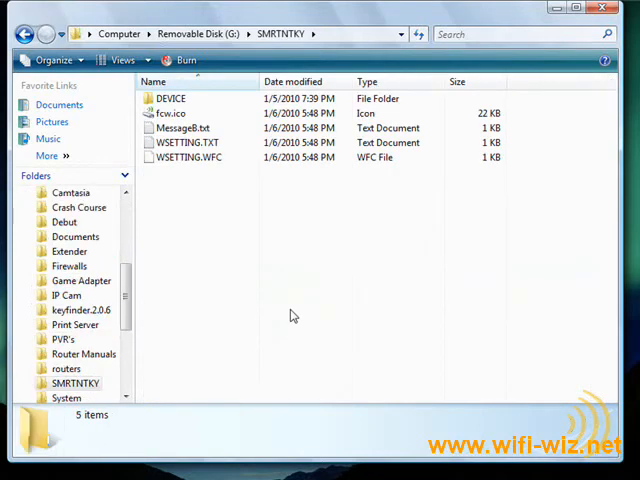
pyautogui.click(186, 142)
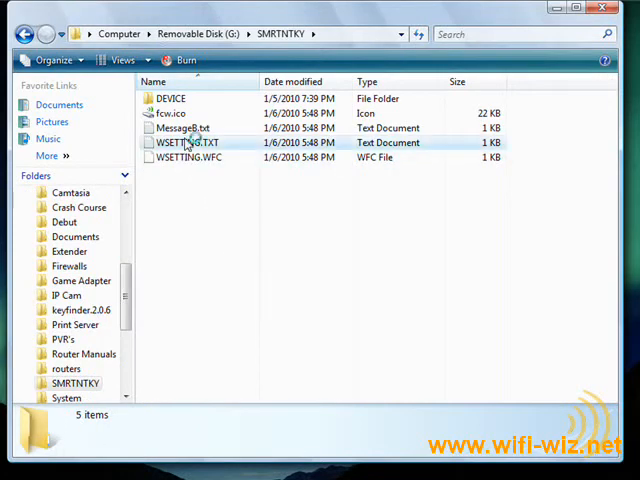
pyautogui.doubleClick(185, 142)
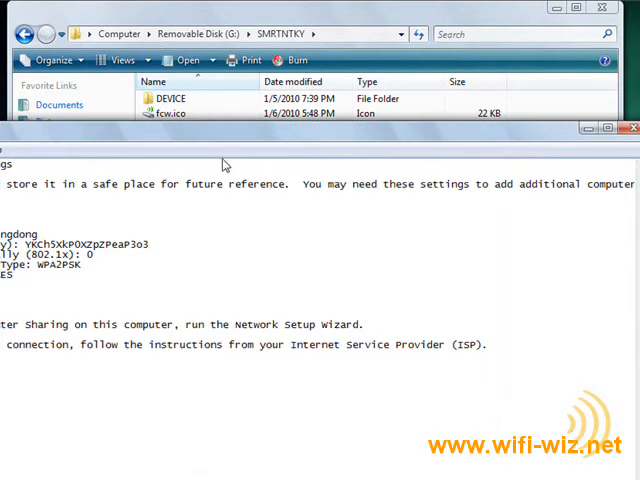